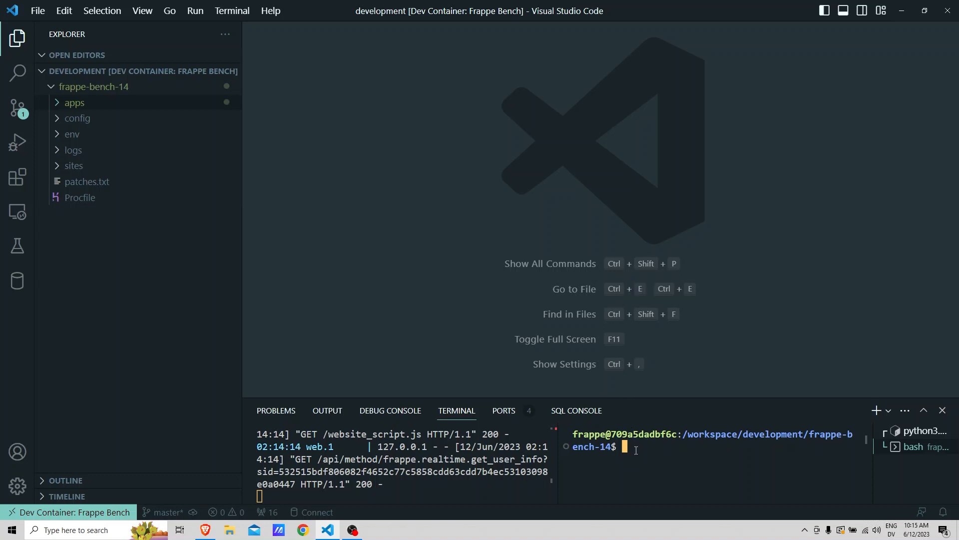
# Run 'bench new-app simple' and accept the default app title Simple.
pyautogui.write('bench new-app')
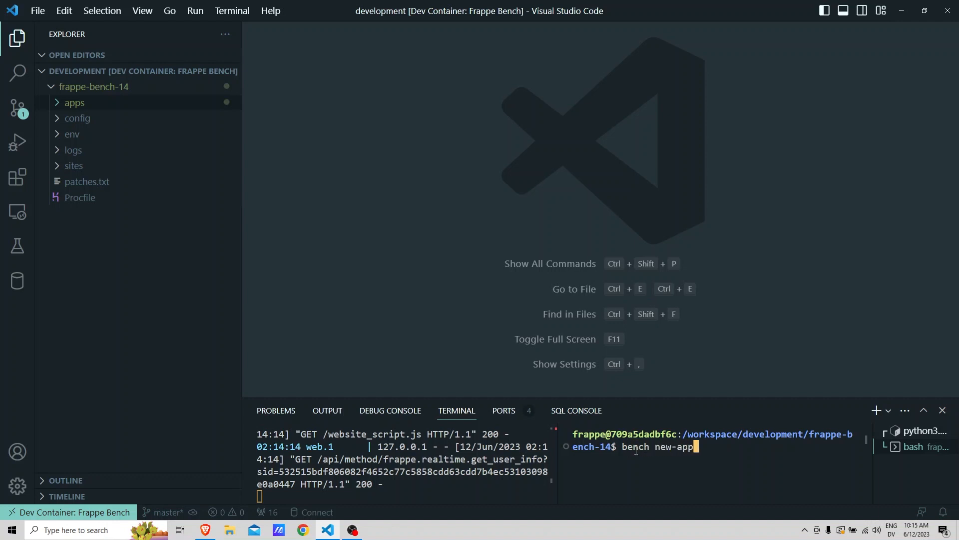
pyautogui.write('simple')
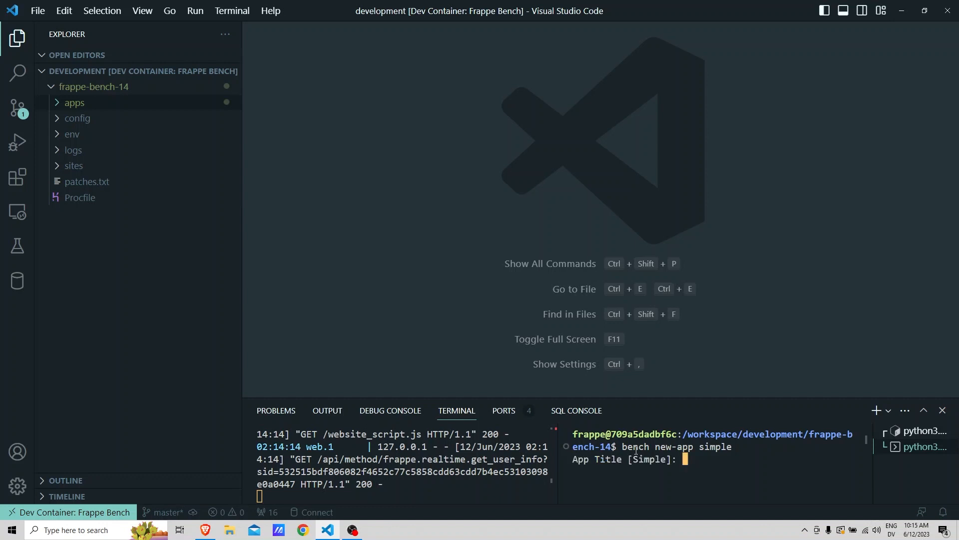
pyautogui.press('Enter')
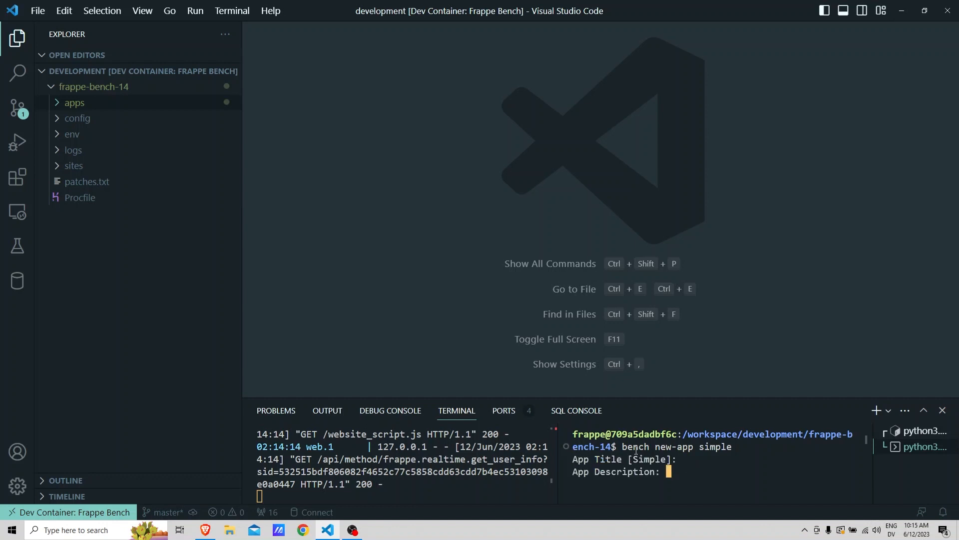
# Give description Simple, publisher iRaySpace, an email, and the default MIT licence.
pyautogui.write('Sim')
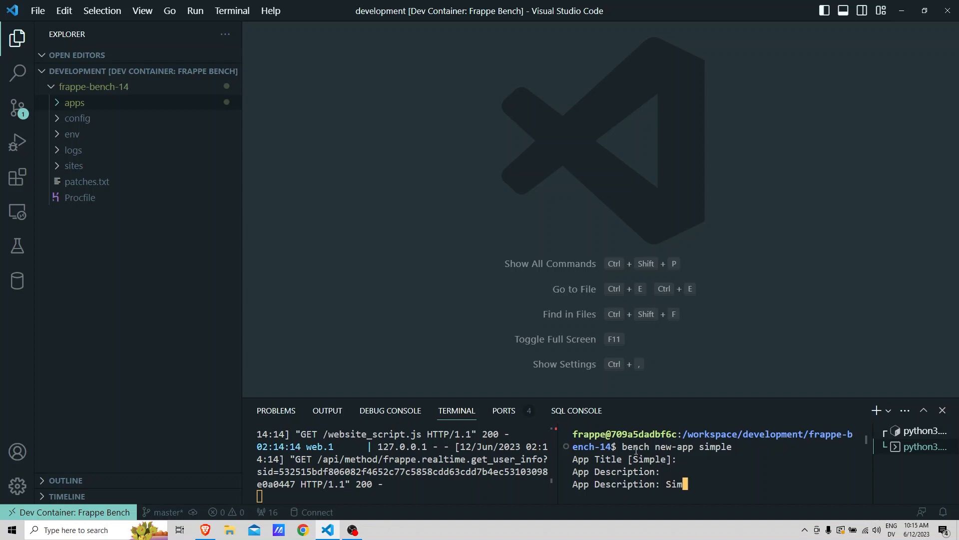
pyautogui.press('Enter')
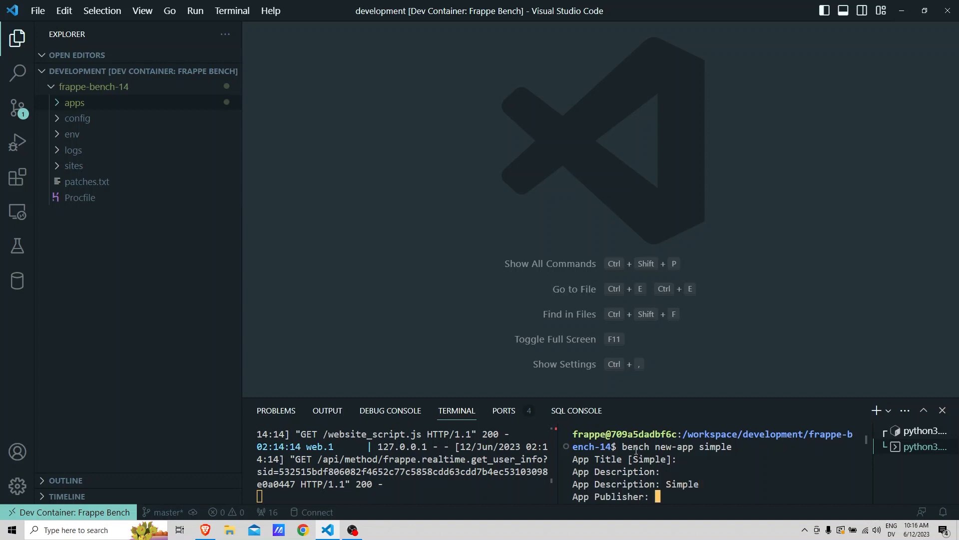
pyautogui.write('iRaySpace')
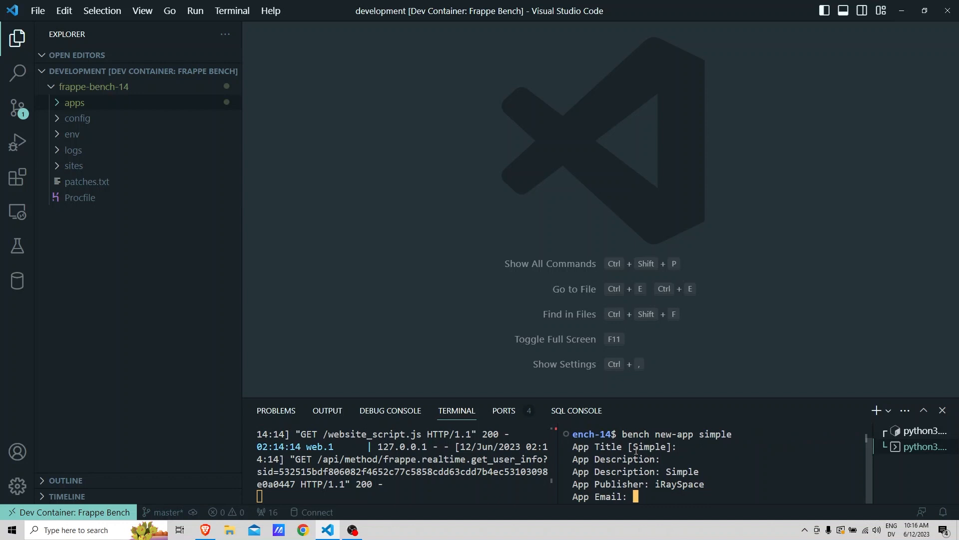
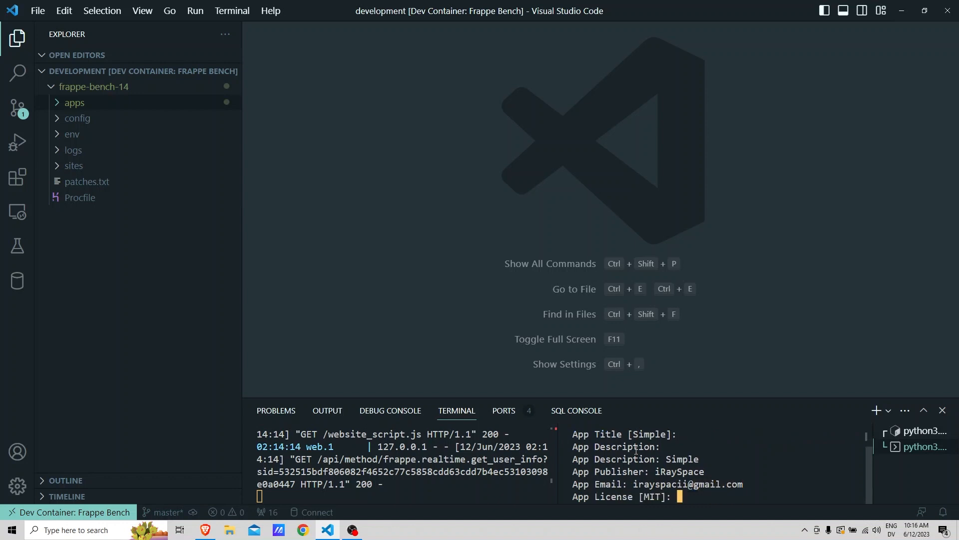
pyautogui.press('Enter')
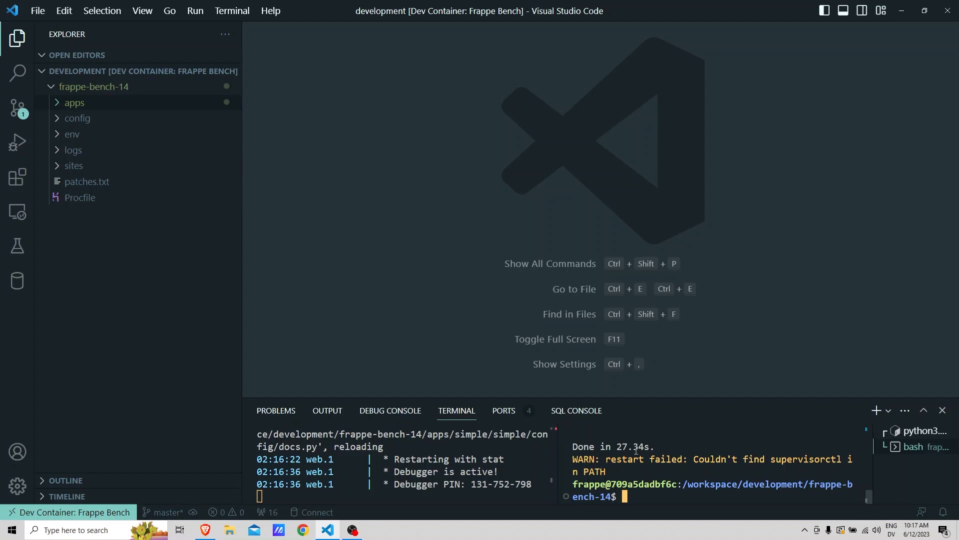
# Run 'bench install-app simple' in the terminal, which reports it is already installed.
pyautogui.write('b')
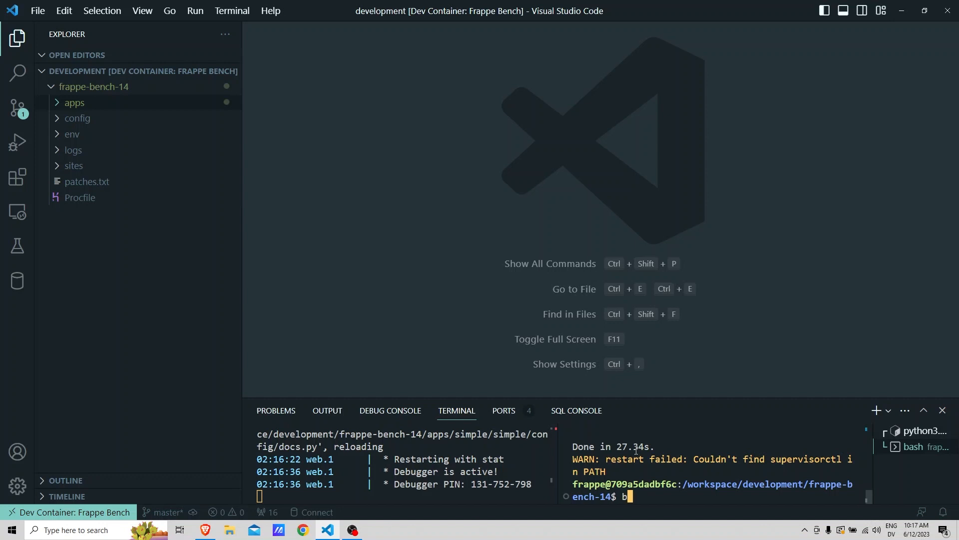
pyautogui.write('ench install-app')
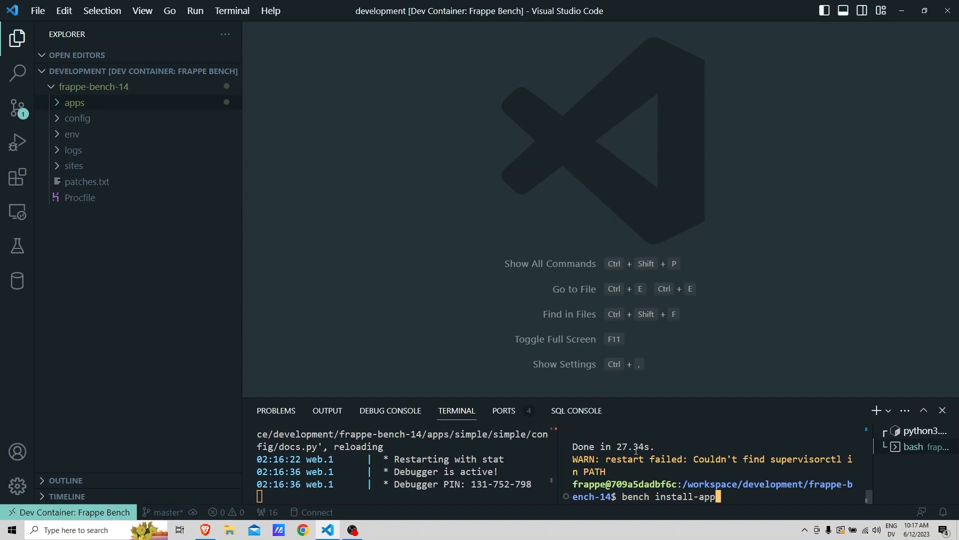
pyautogui.write('simple')
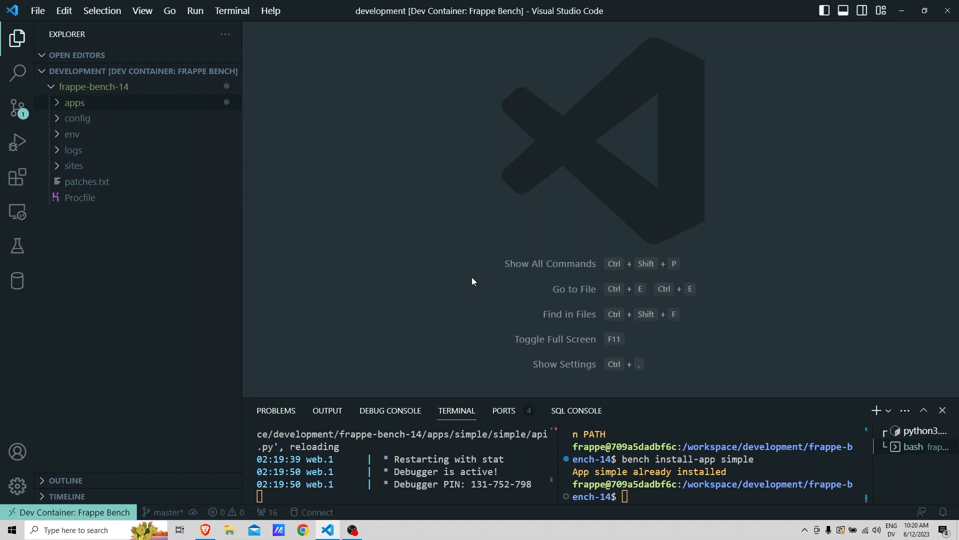
pyautogui.moveTo(462, 274)
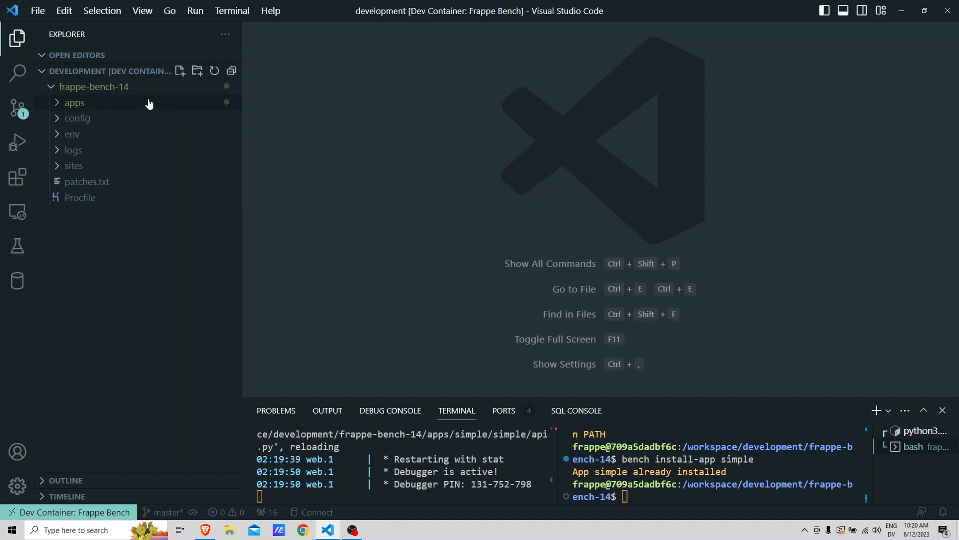
# Expand apps > simple in the Explorer and open api.py to start editing.
pyautogui.click(74, 102)
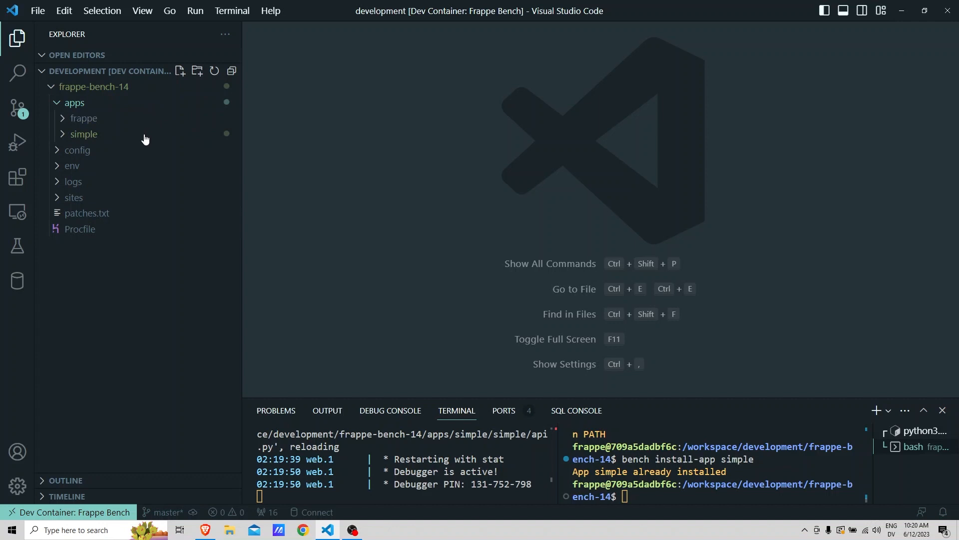
pyautogui.click(84, 134)
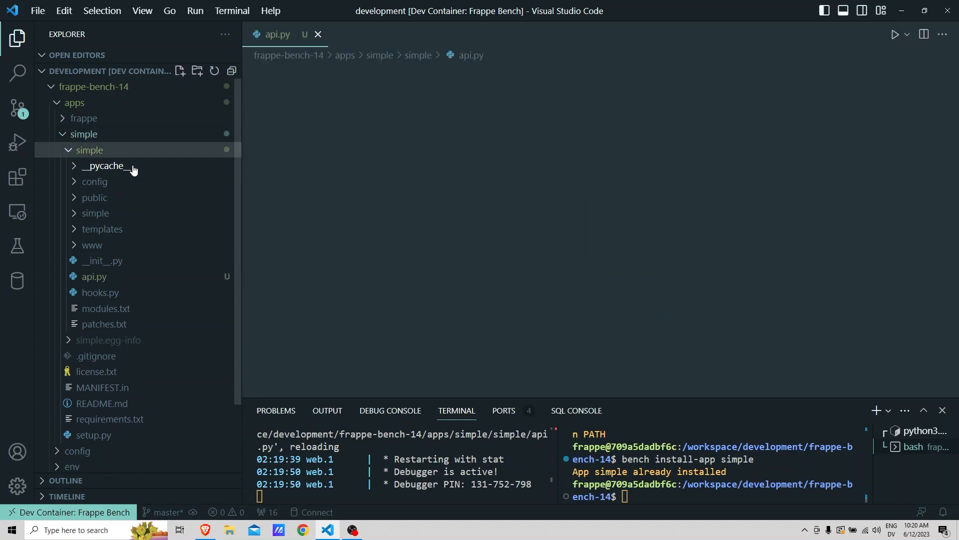
pyautogui.write('i')
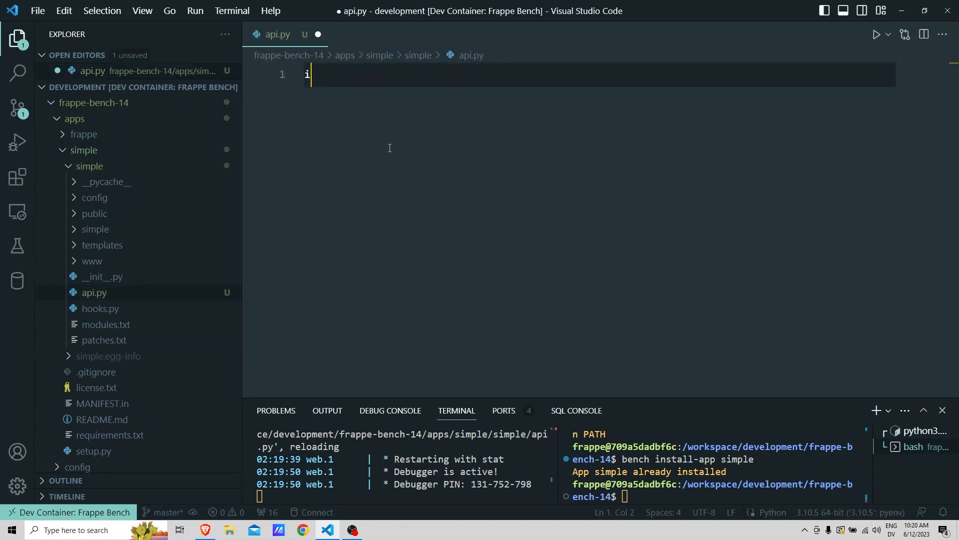
pyautogui.write('mport frappe')
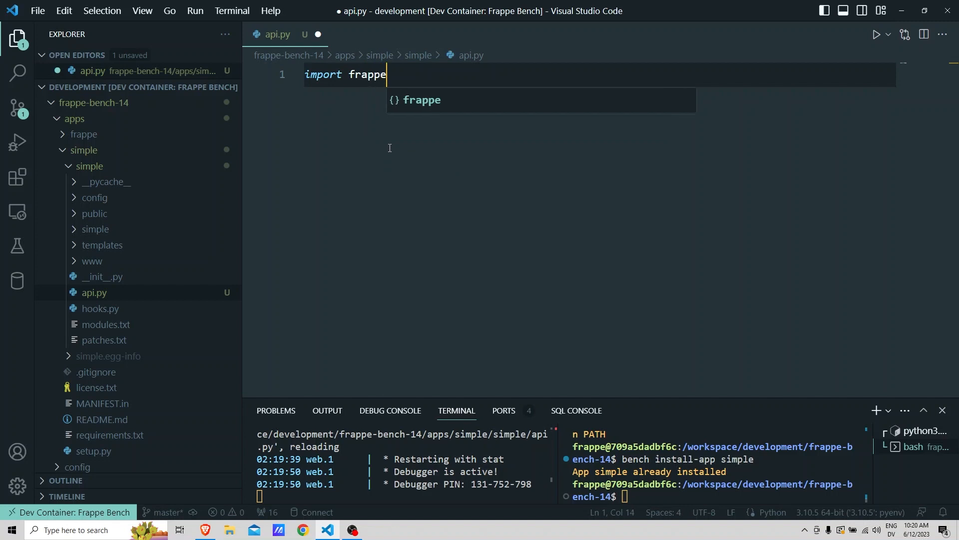
pyautogui.press('Enter')
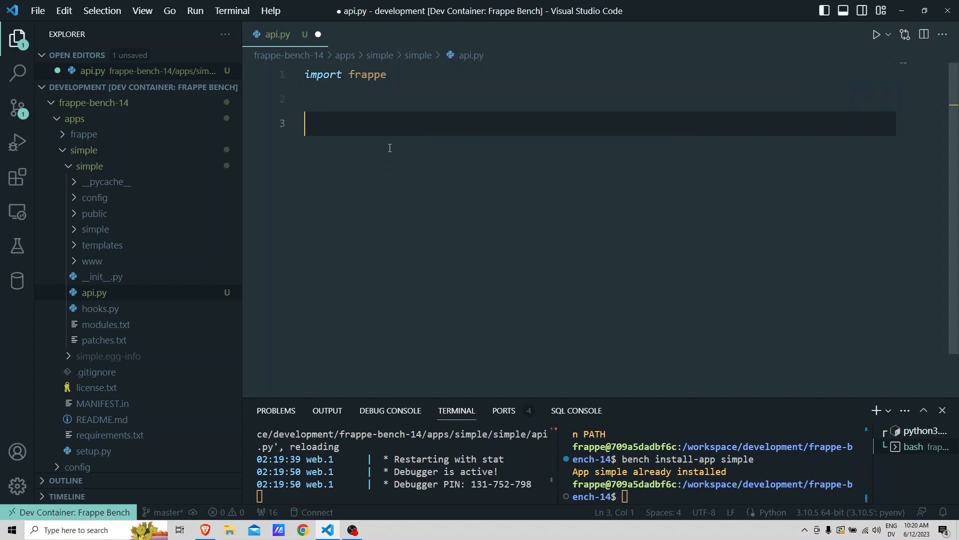
pyautogui.write('@f')
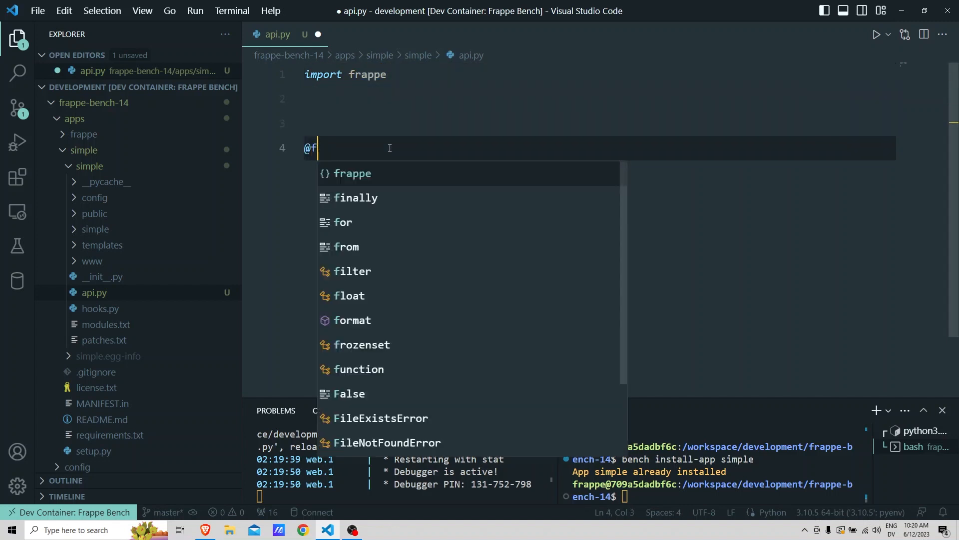
pyautogui.write('rappe.whitelist')
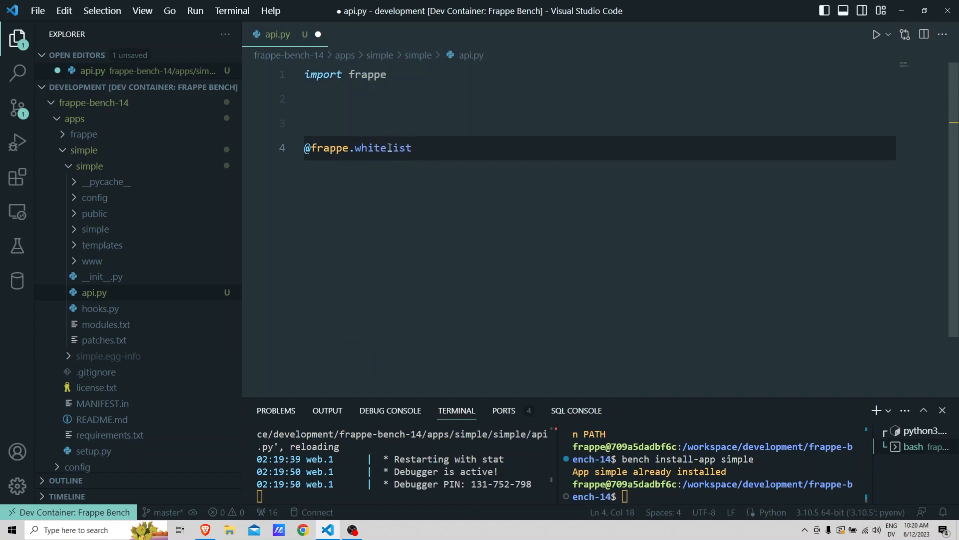
pyautogui.write('(allow_guest)')
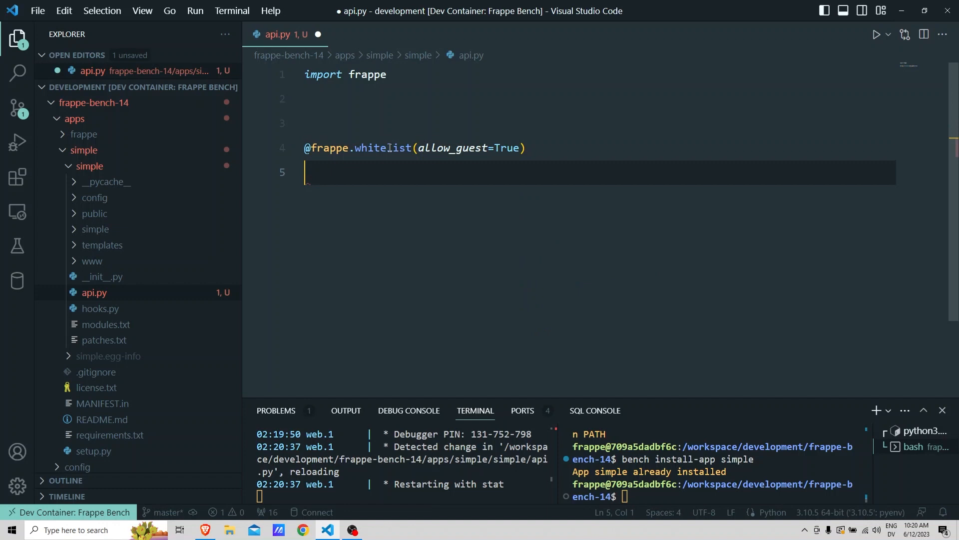
pyautogui.write('def ping')
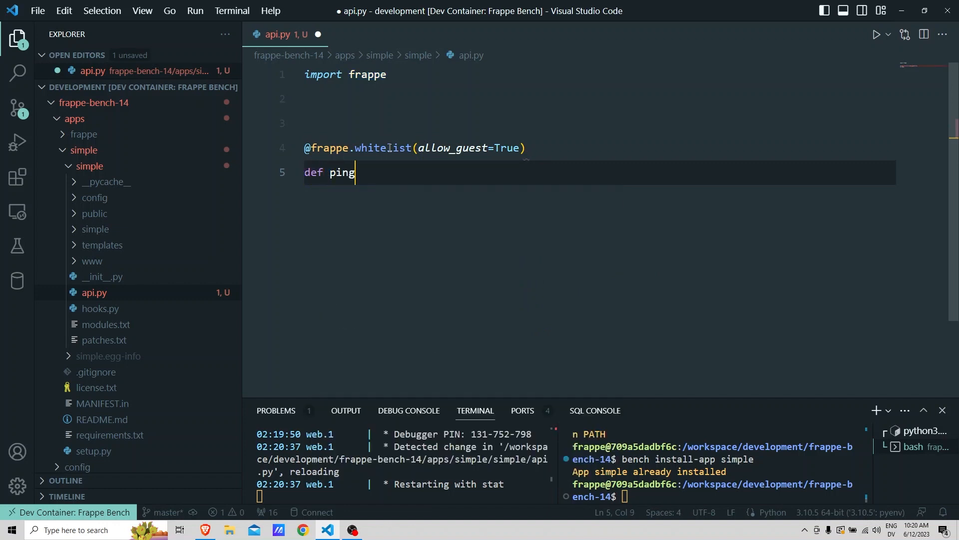
pyautogui.write('():')
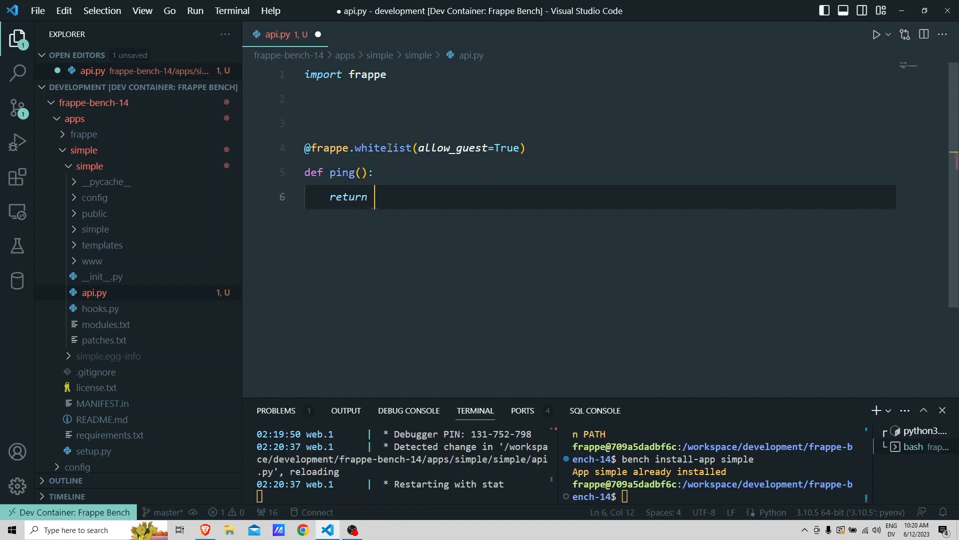
pyautogui.write("'pong'")
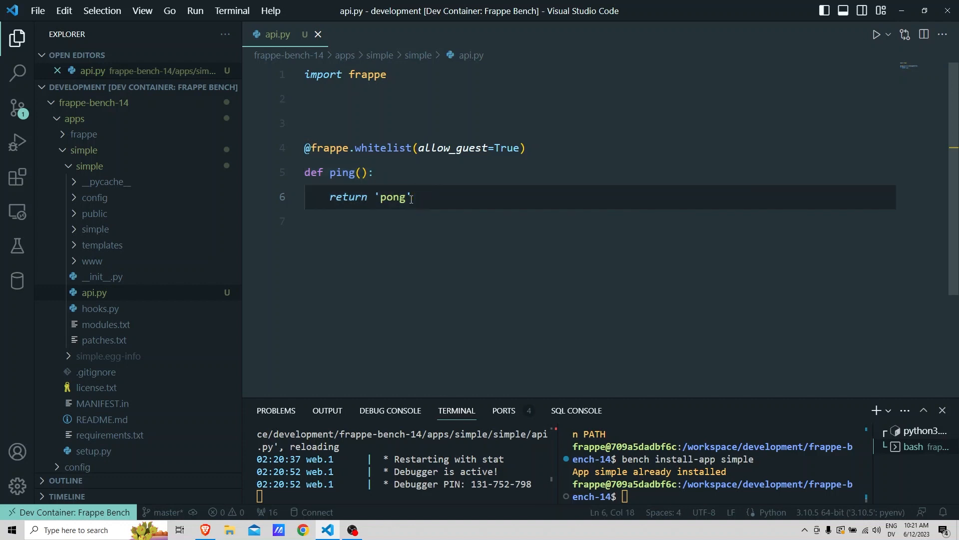
pyautogui.doubleClick(393, 197)
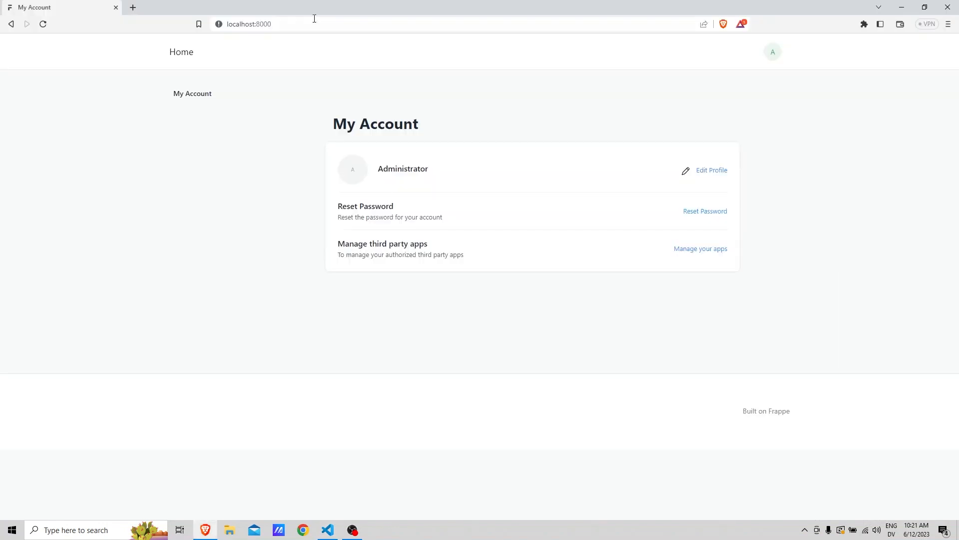
# Load localhost:8000/api/method/simple.api.ping in Brave, showing {"message":"pong"}.
pyautogui.click(265, 24)
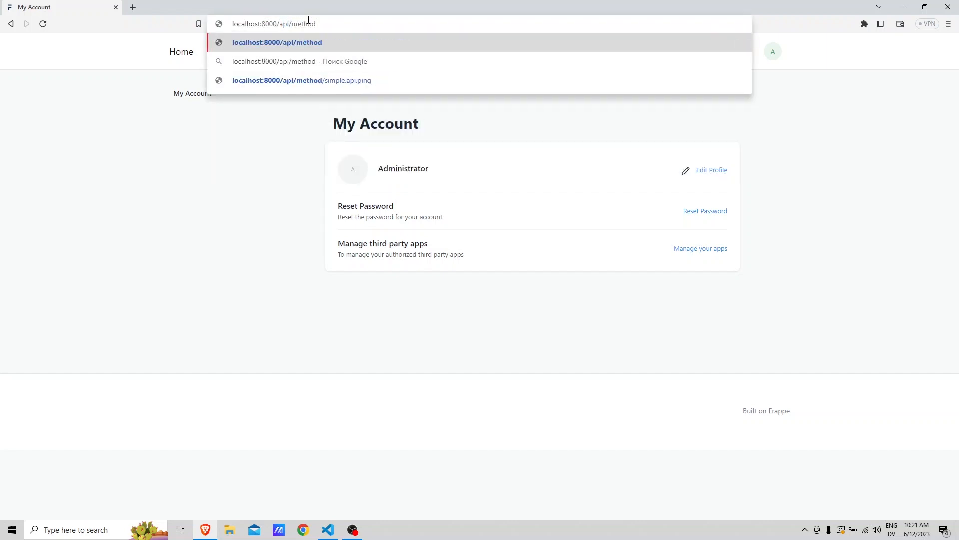
pyautogui.write('/')
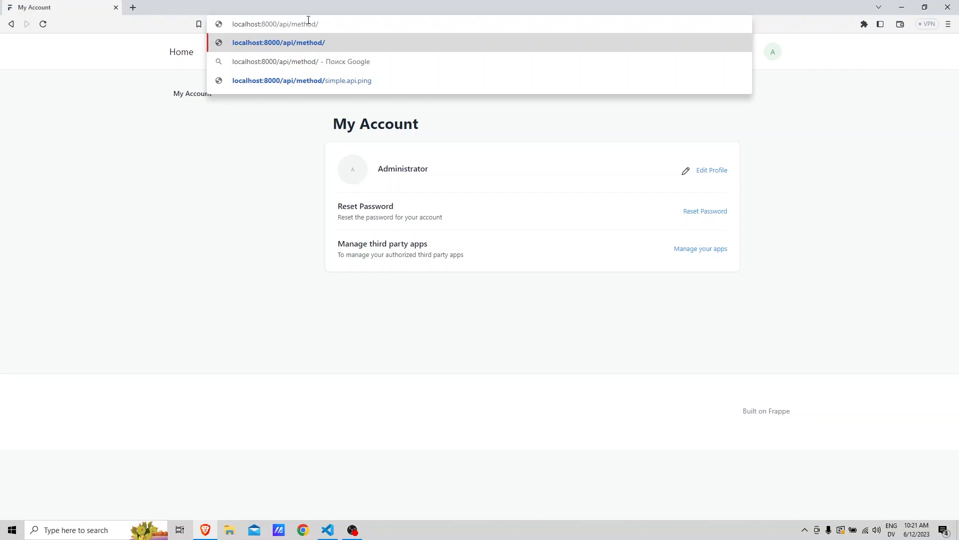
pyautogui.write('simple')
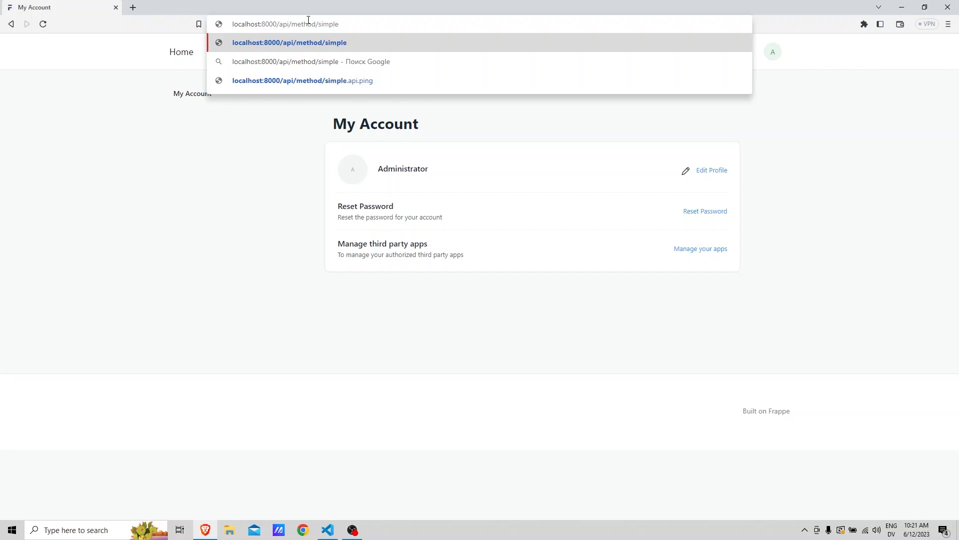
pyautogui.write('.')
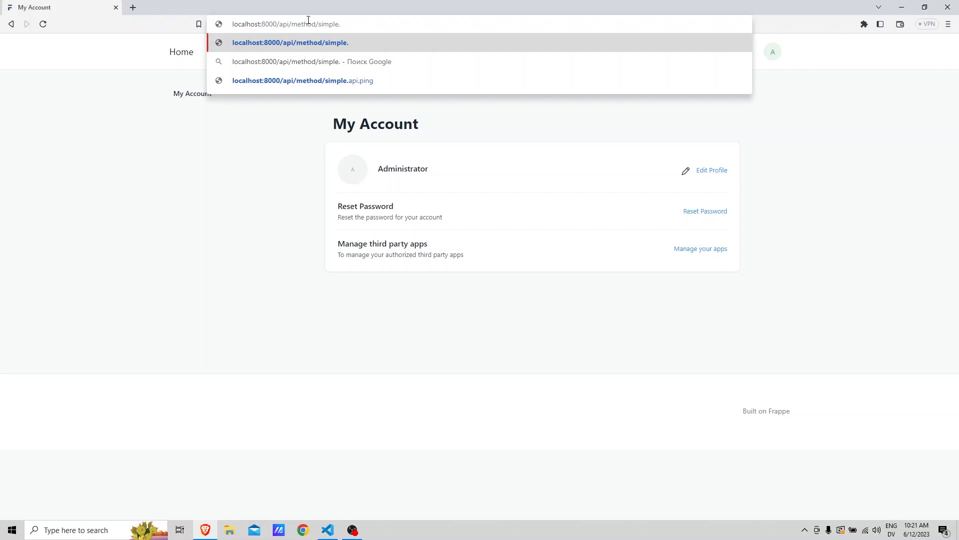
pyautogui.write('api')
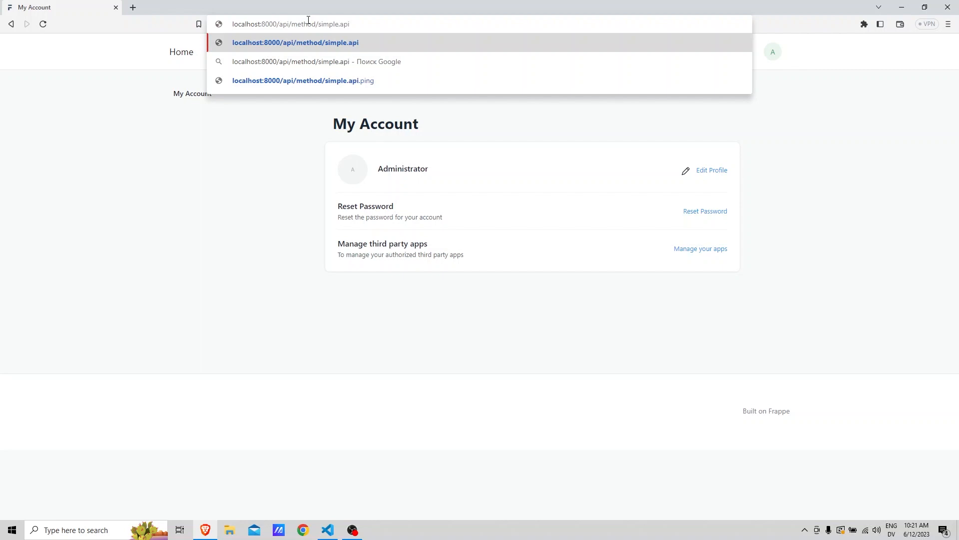
pyautogui.write('.p')
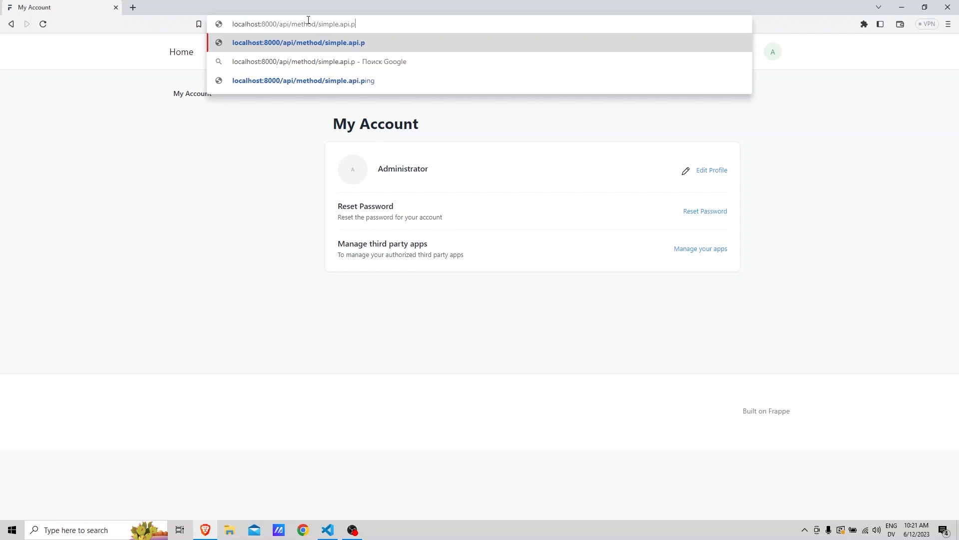
pyautogui.click(302, 81)
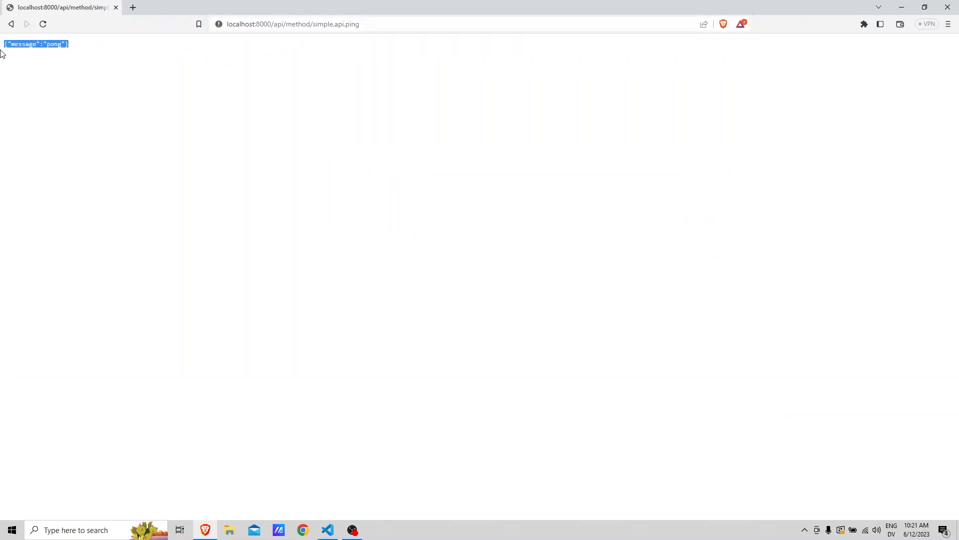
pyautogui.click(133, 76)
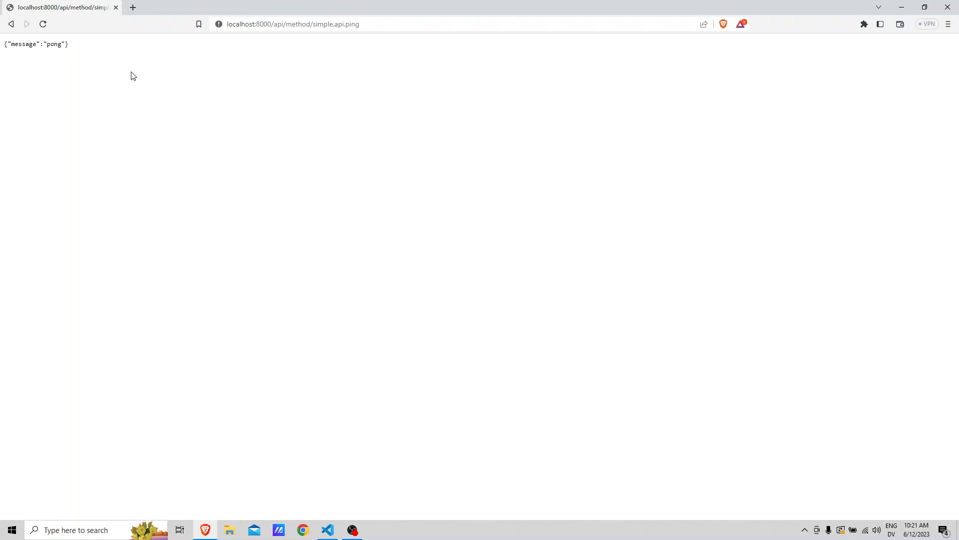